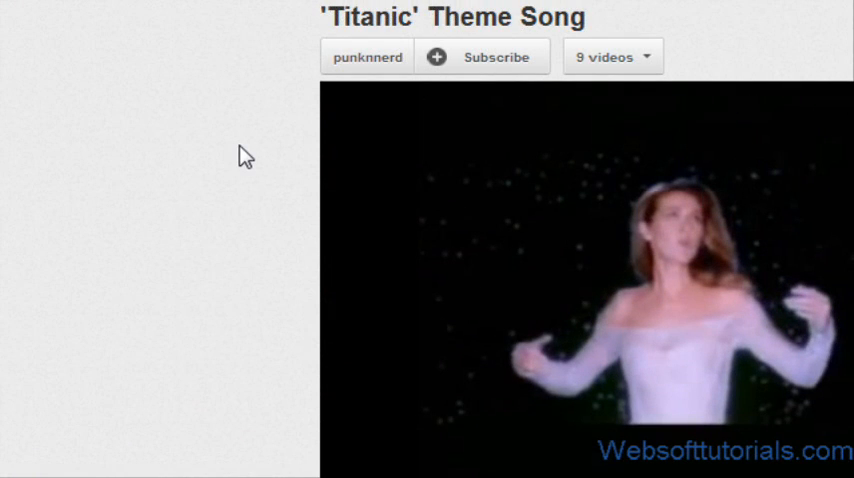
# Copy the embed iframe code of the 'Titanic' Theme Song video from YouTube's Share dialog
pyautogui.click(547, 252)
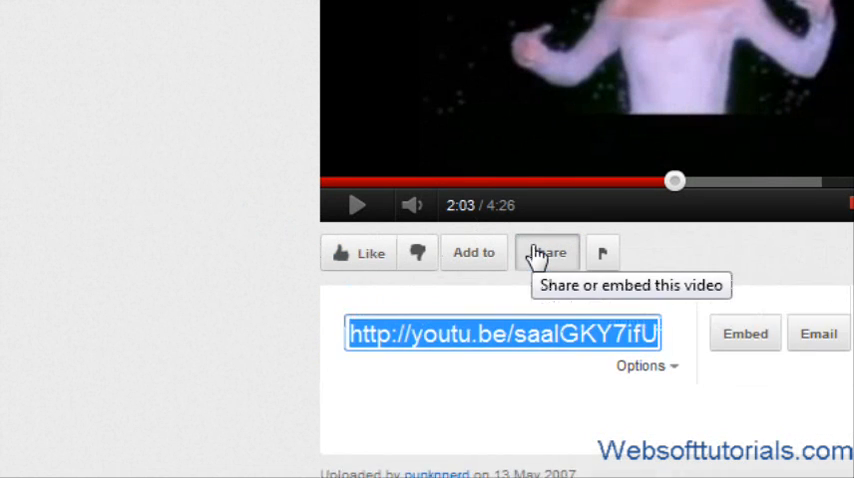
pyautogui.click(744, 333)
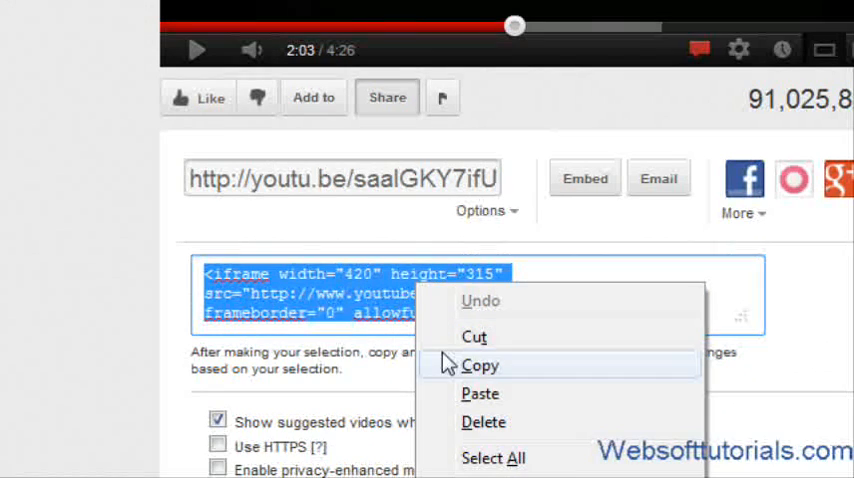
pyautogui.click(480, 365)
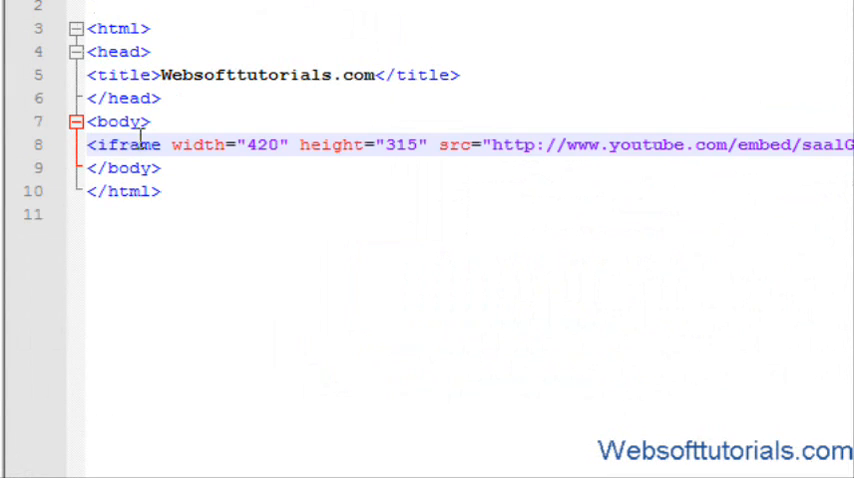
# Change the iframe's width attribute to 300 and its height to 220
pyautogui.write('0')
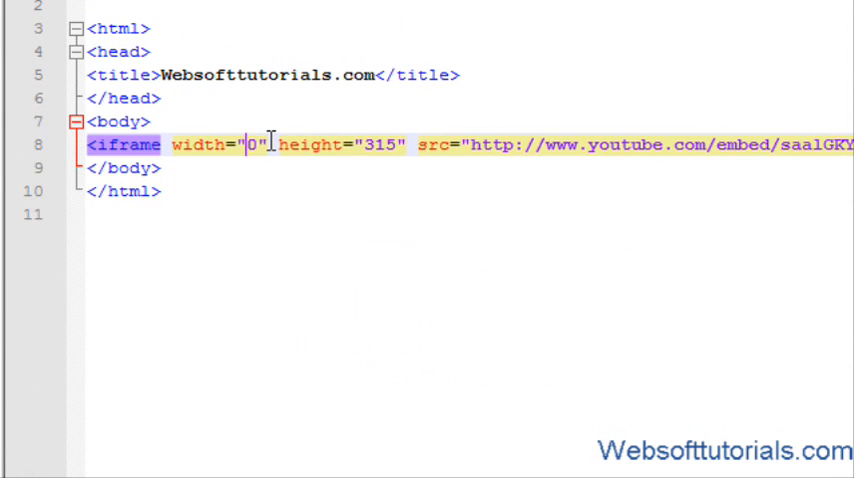
pyautogui.write('200')
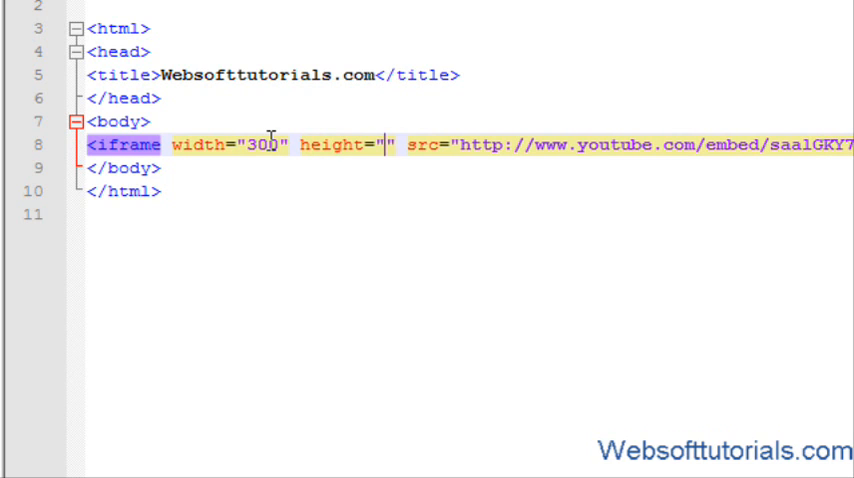
pyautogui.write('220')
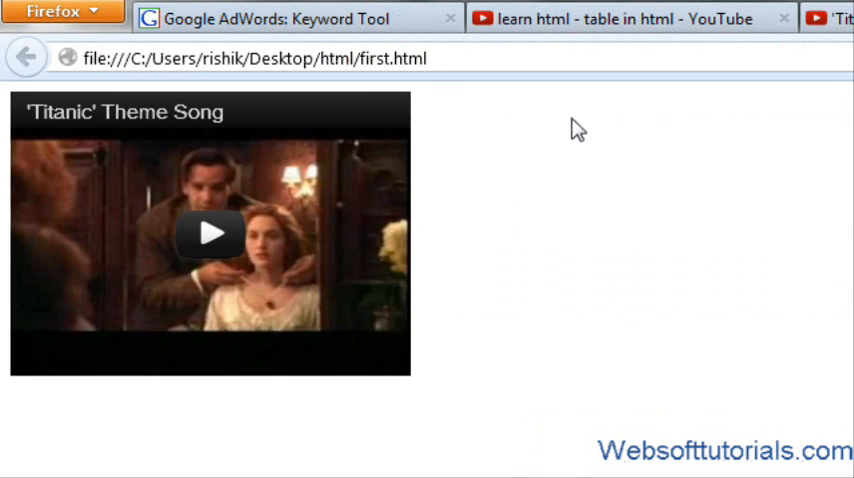
# Check first.html in Firefox, then open the 'learn html - table in html' video
pyautogui.click(210, 233)
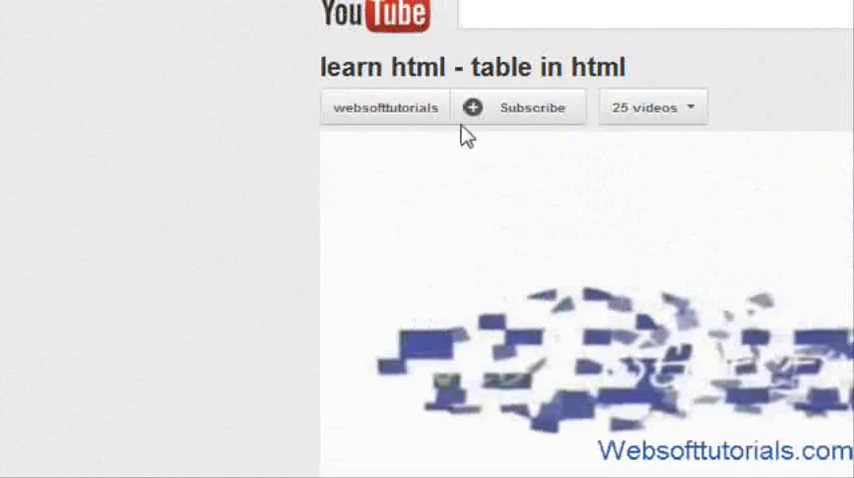
# Request the embed code for 'learn html - table in html', then select its web address
pyautogui.scroll(-3)
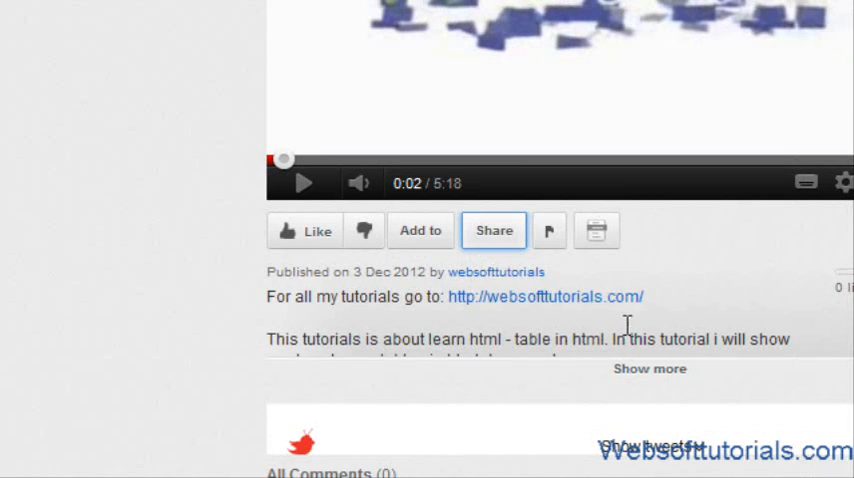
pyautogui.click(494, 230)
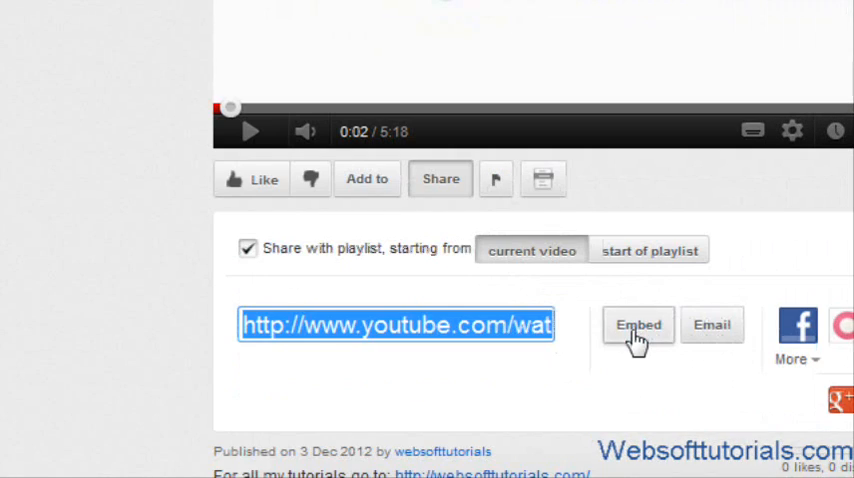
pyautogui.click(638, 324)
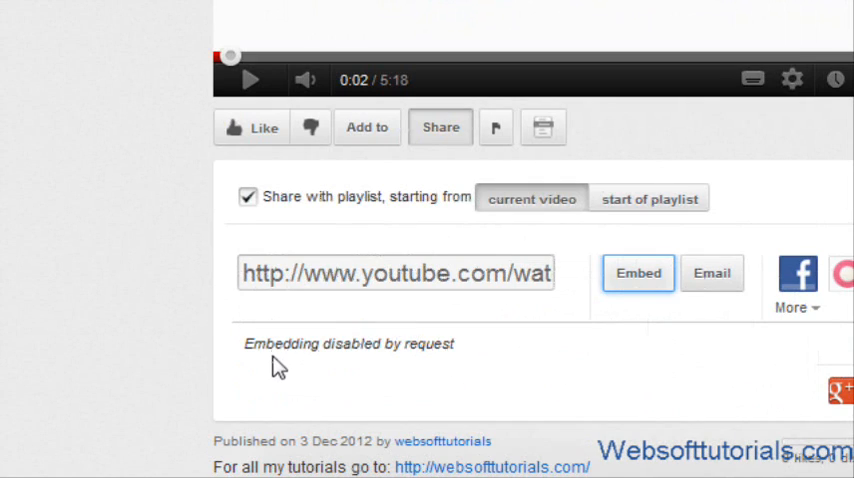
pyautogui.moveTo(277, 344); pyautogui.dragTo(455, 344)
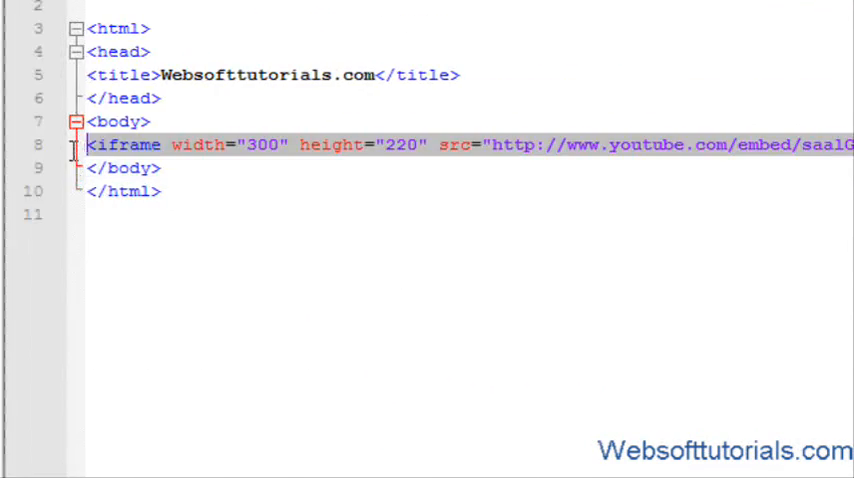
# Replace the selected iframe code with an empty <embed></embed> element
pyautogui.press('Delete')
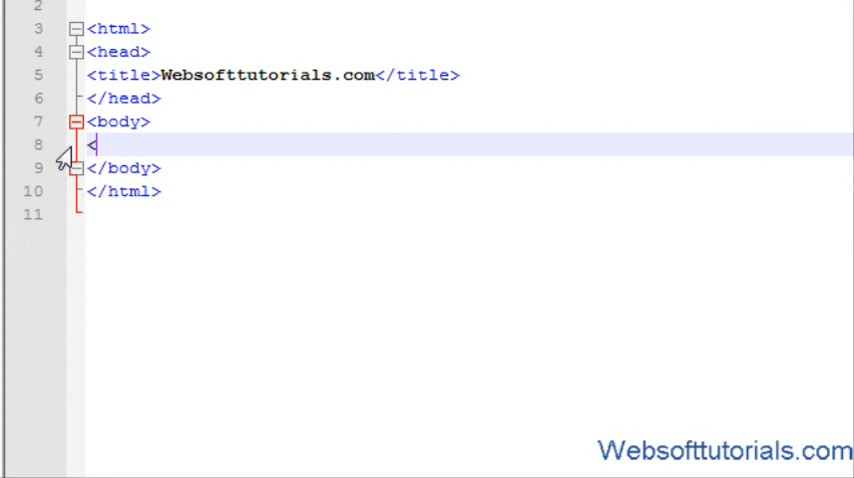
pyautogui.write('embed>')
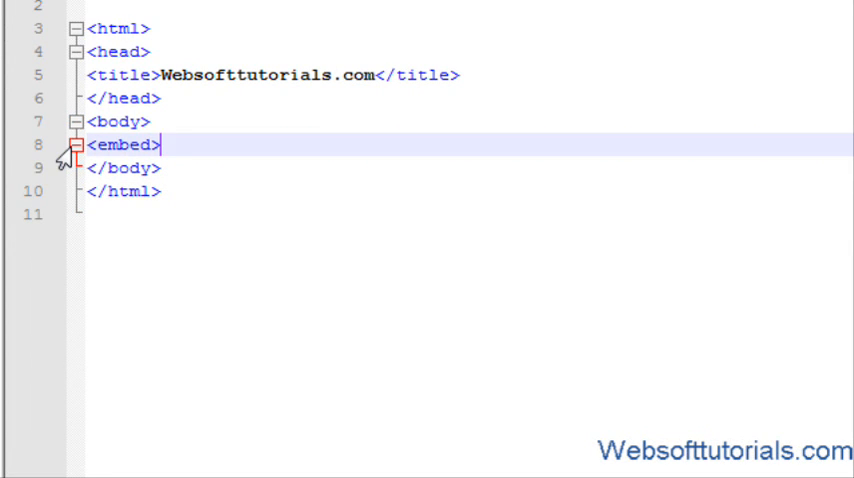
pyautogui.write('</')
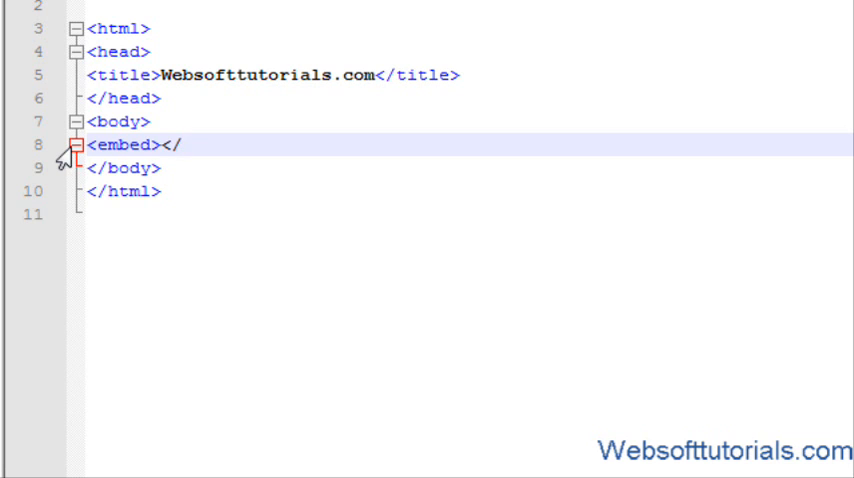
pyautogui.write('embed>')
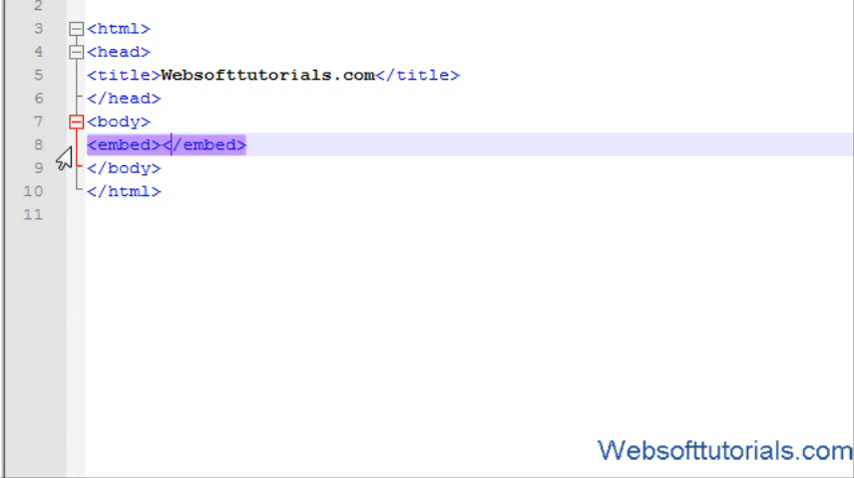
# Add width="300", height="180" and an empty src attribute to the embed
pyautogui.write('width="">')
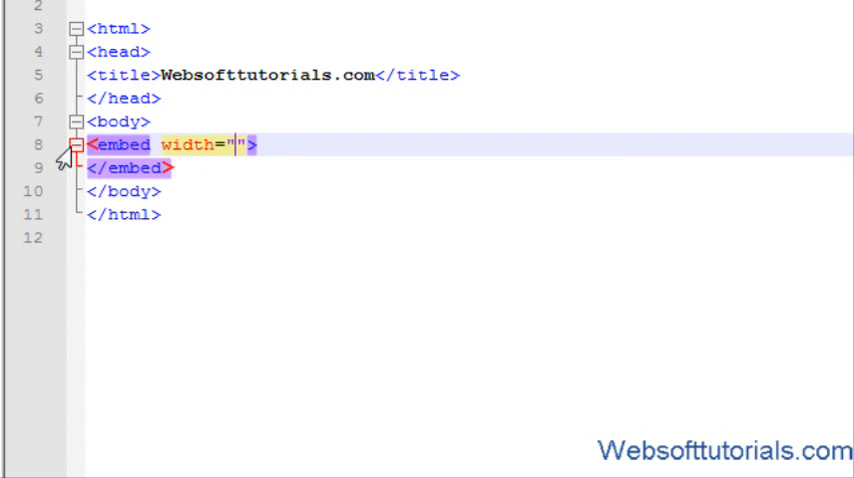
pyautogui.write('300')
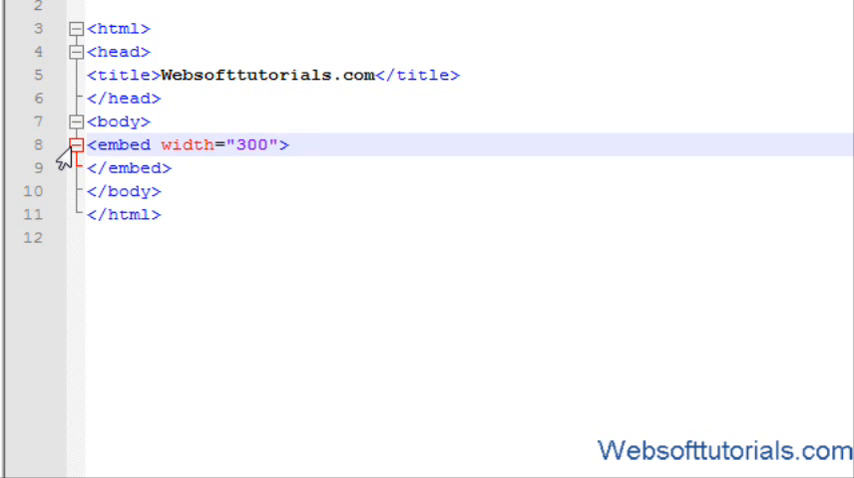
pyautogui.write('h')
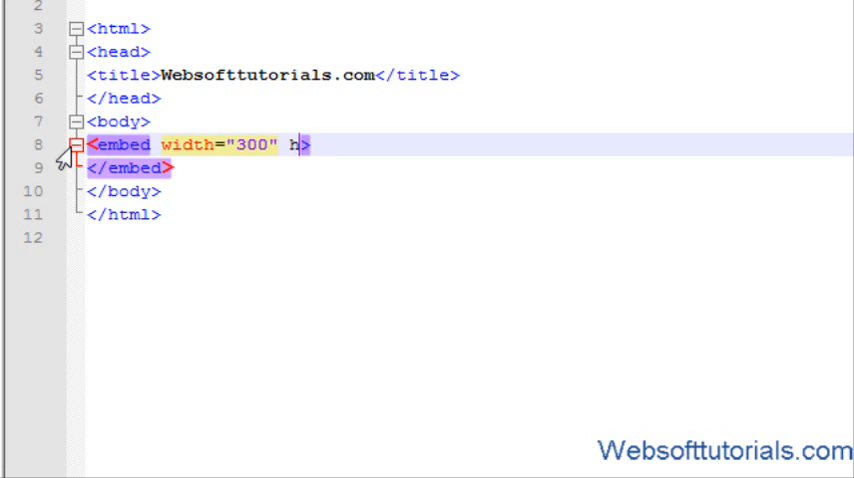
pyautogui.write('eight=""')
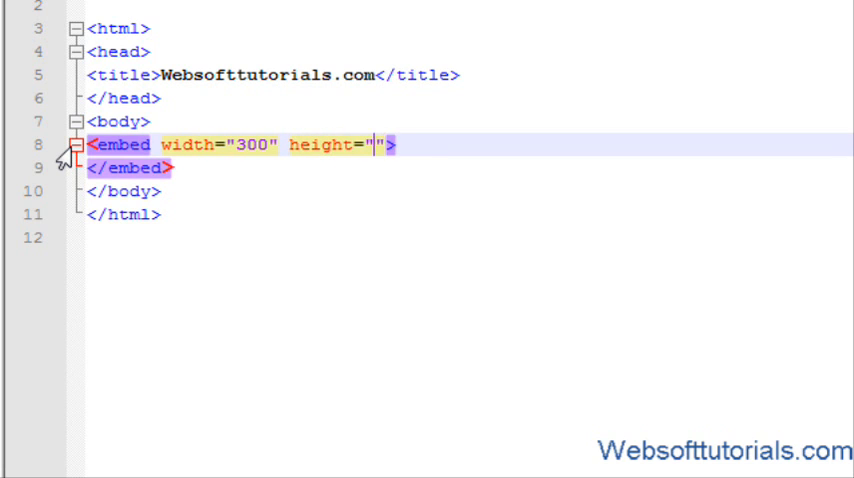
pyautogui.write('180')
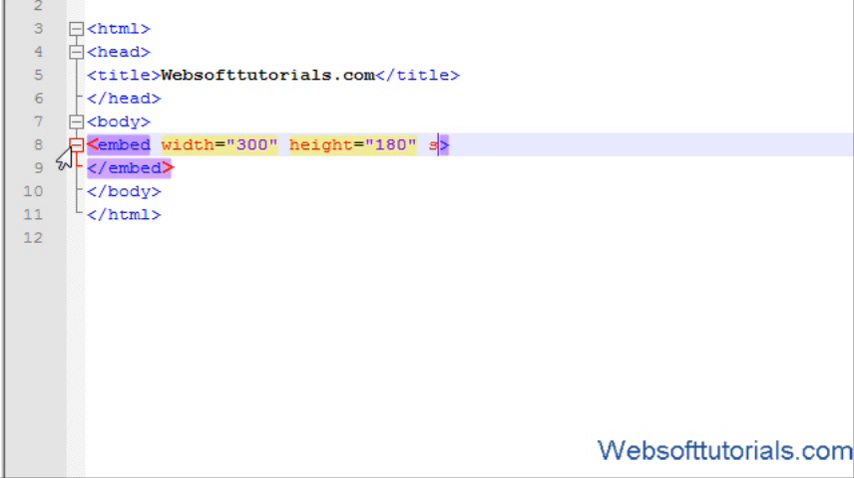
pyautogui.write('rc=""')
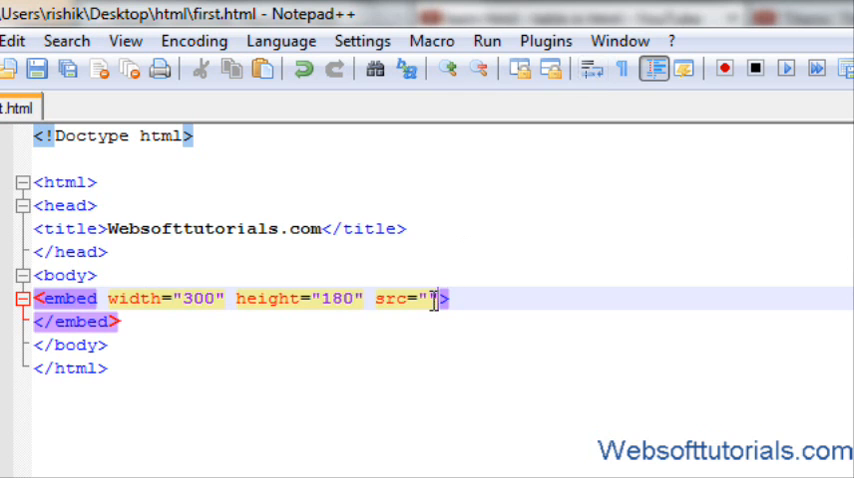
# Set the embed's src to the video URL with a Flash type, and preview it in Firefox
pyautogui.write('https://www.youtube.com/watch?v=TjLi8gon08Q&list=UL')
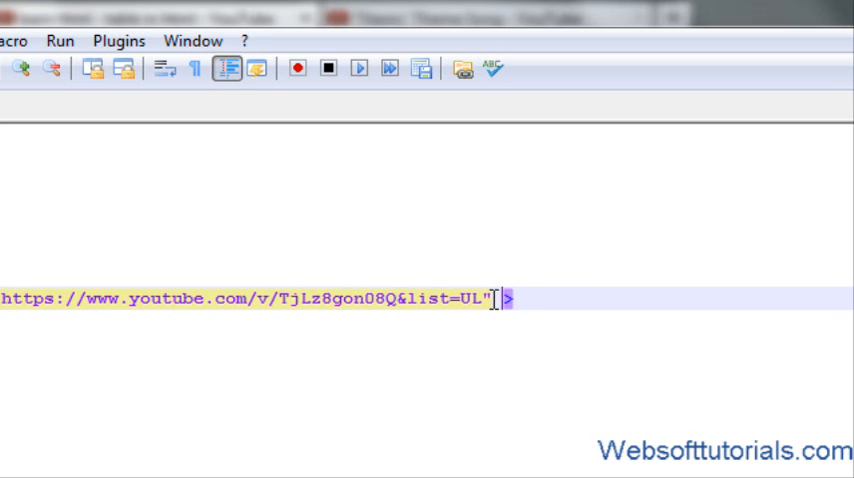
pyautogui.write('type="')
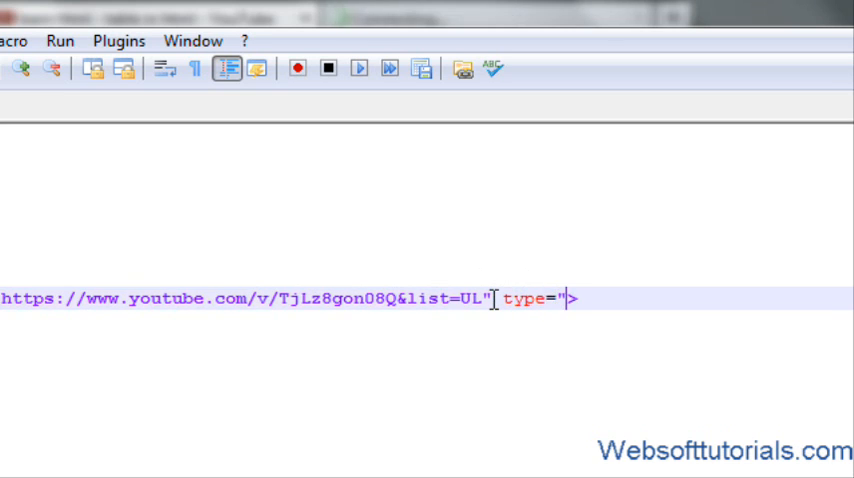
pyautogui.write('ap')
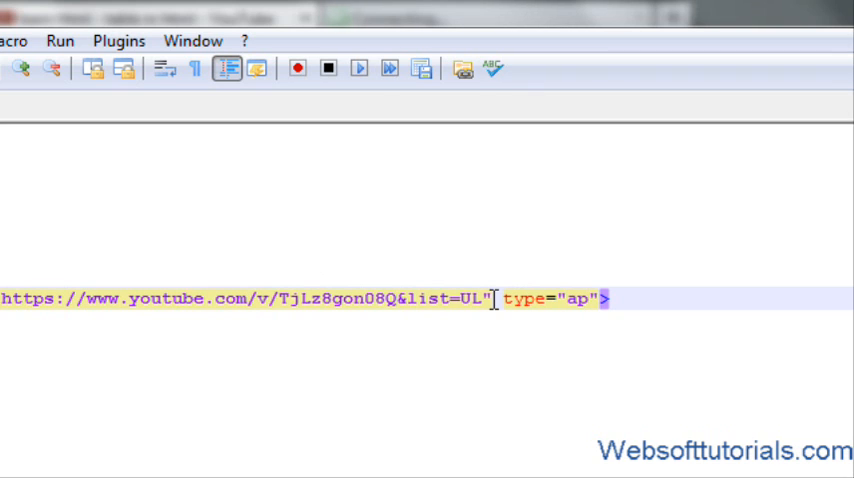
pyautogui.write('plication')
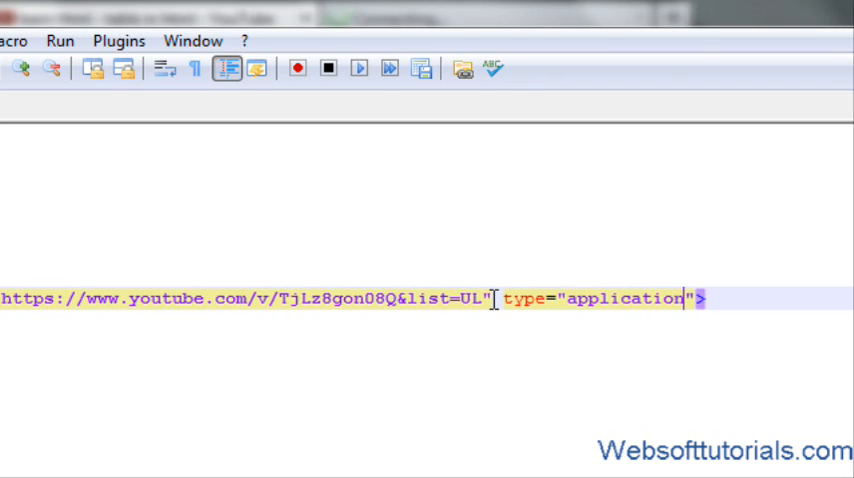
pyautogui.write('/x')
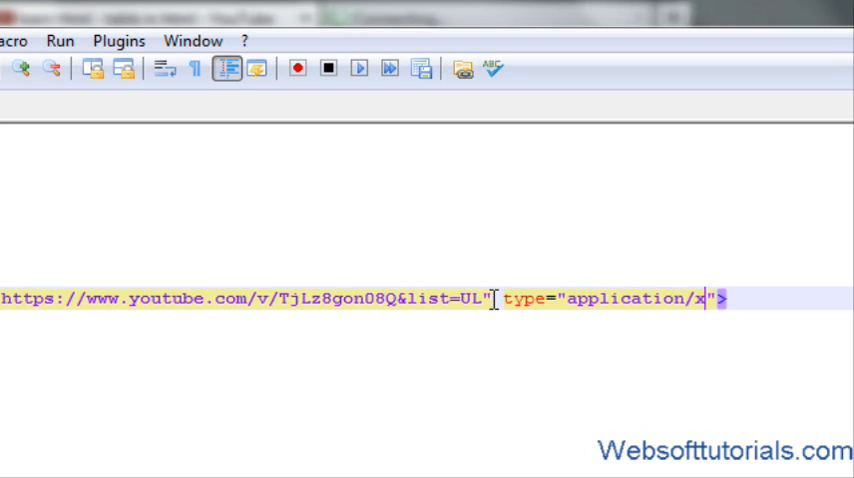
pyautogui.write('-shoc')
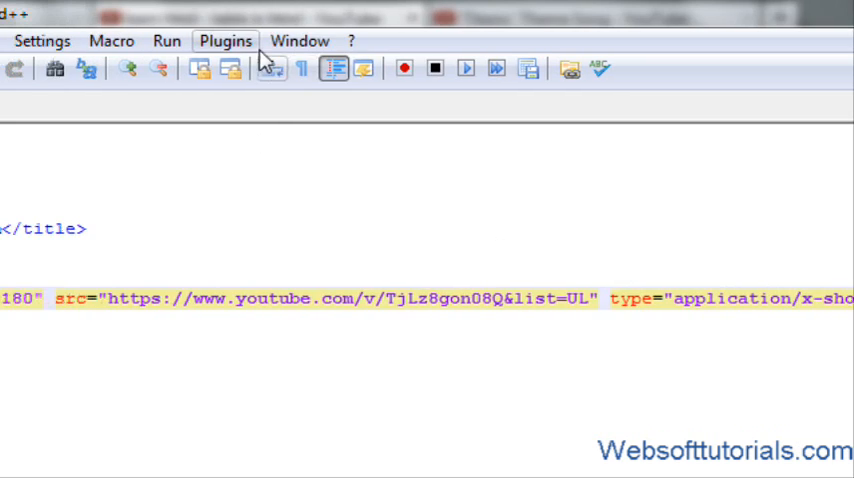
pyautogui.click(226, 40)
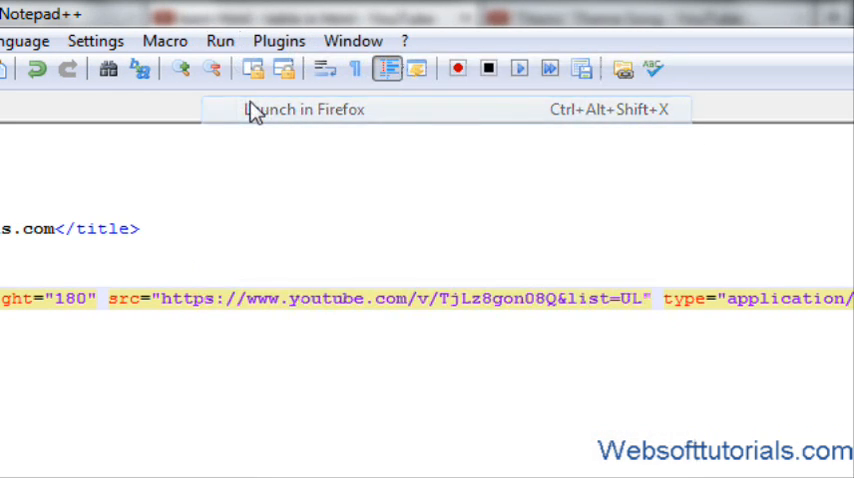
pyautogui.click(304, 109)
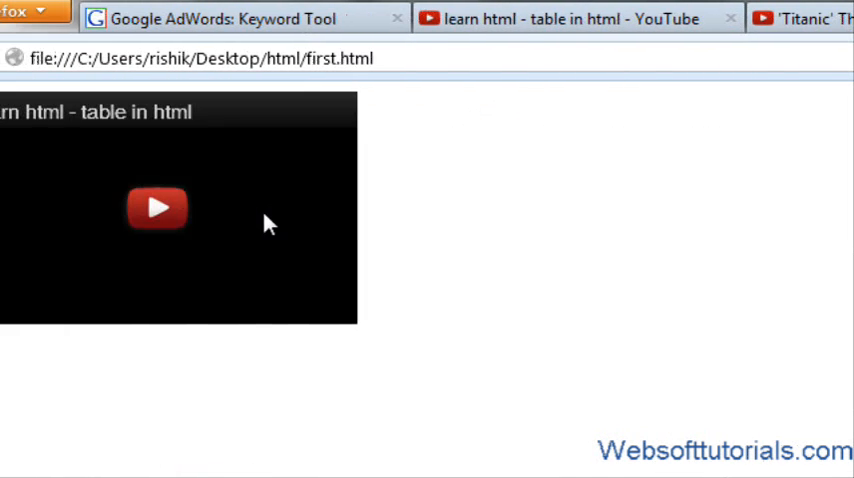